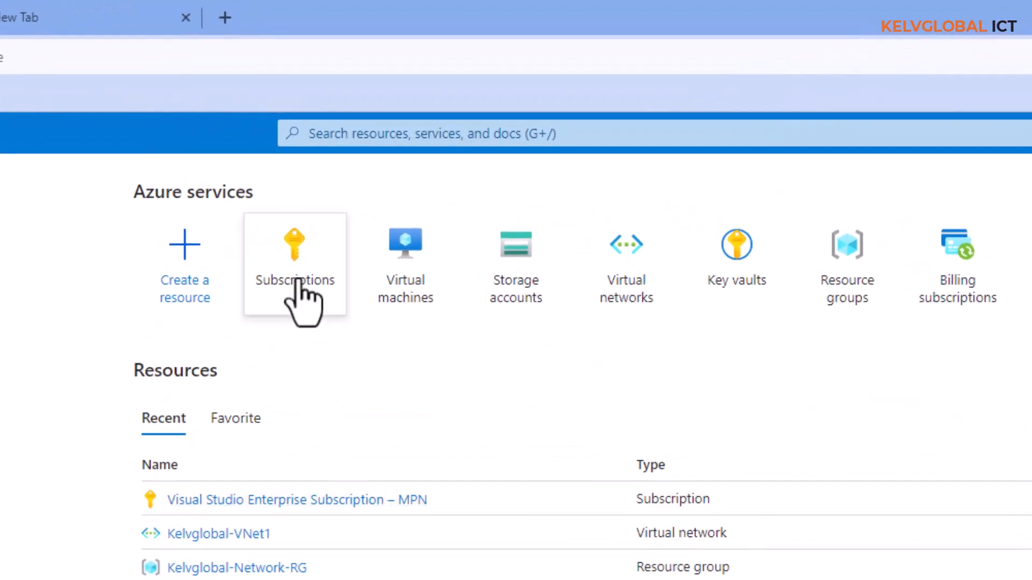
# Go to the Subscriptions list from Azure services on the home page.
pyautogui.click(295, 264)
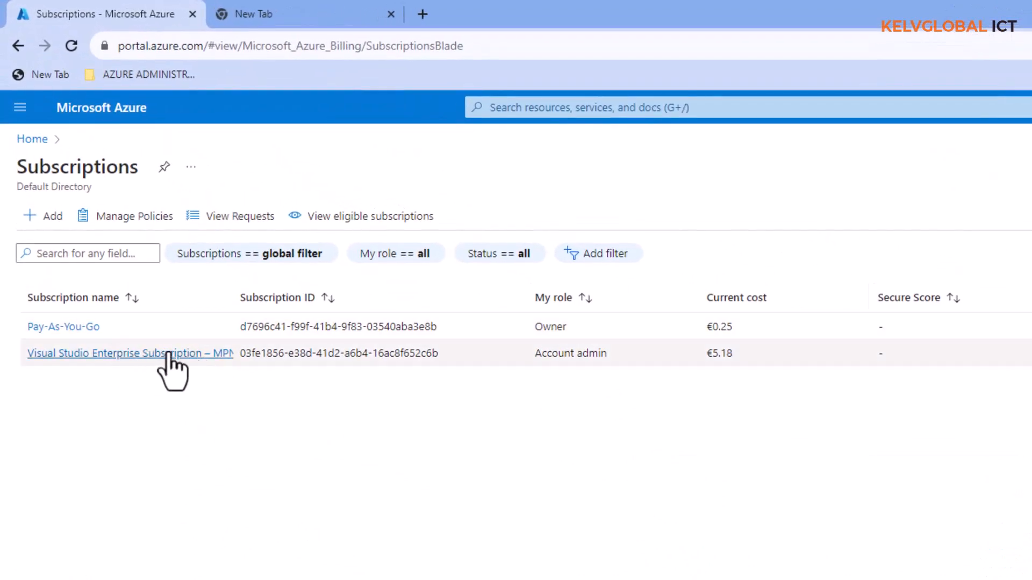
# Show the Visual Studio Enterprise Subscription – MPN overview and reach the Settings menu section.
pyautogui.click(129, 354)
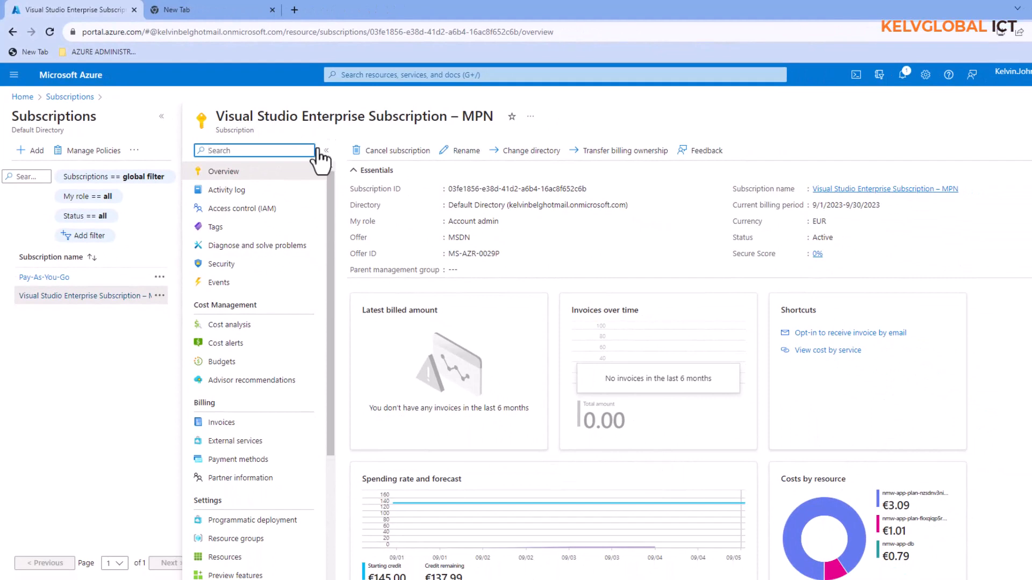
pyautogui.scroll(-3)
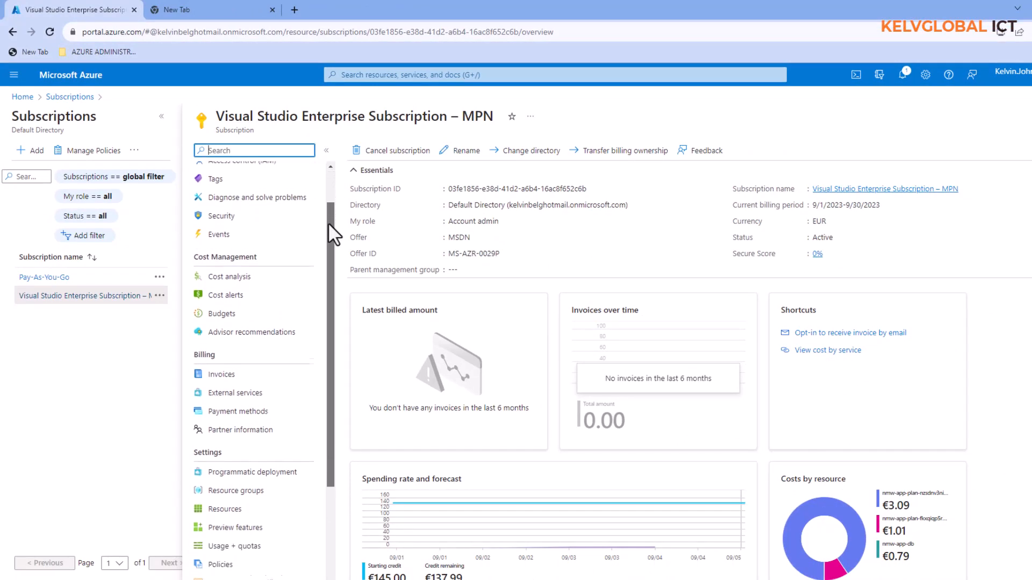
pyautogui.scroll(-3)
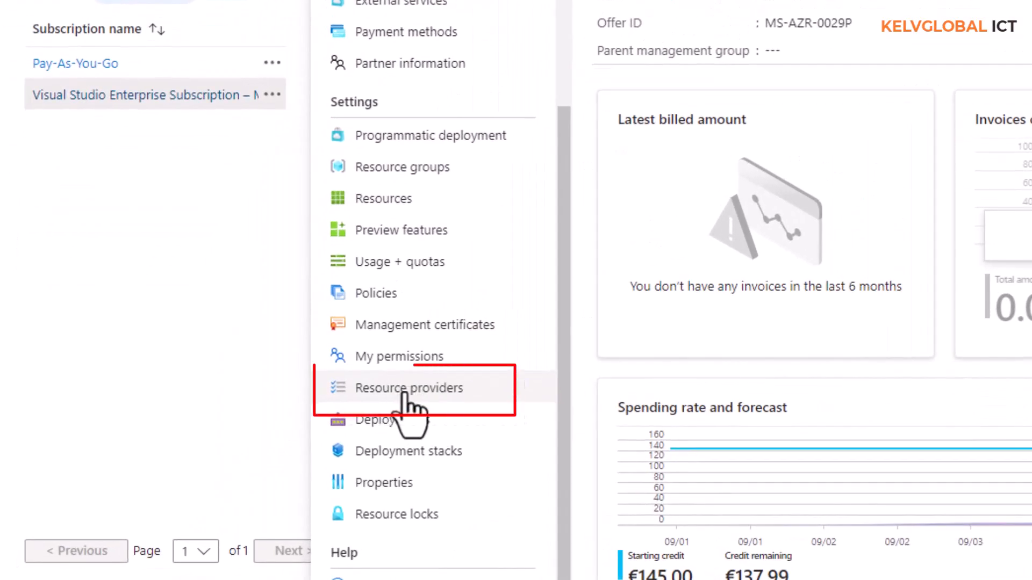
# List the subscription's resource providers and bring up Microsoft.ApiCenter's provider details.
pyautogui.click(408, 388)
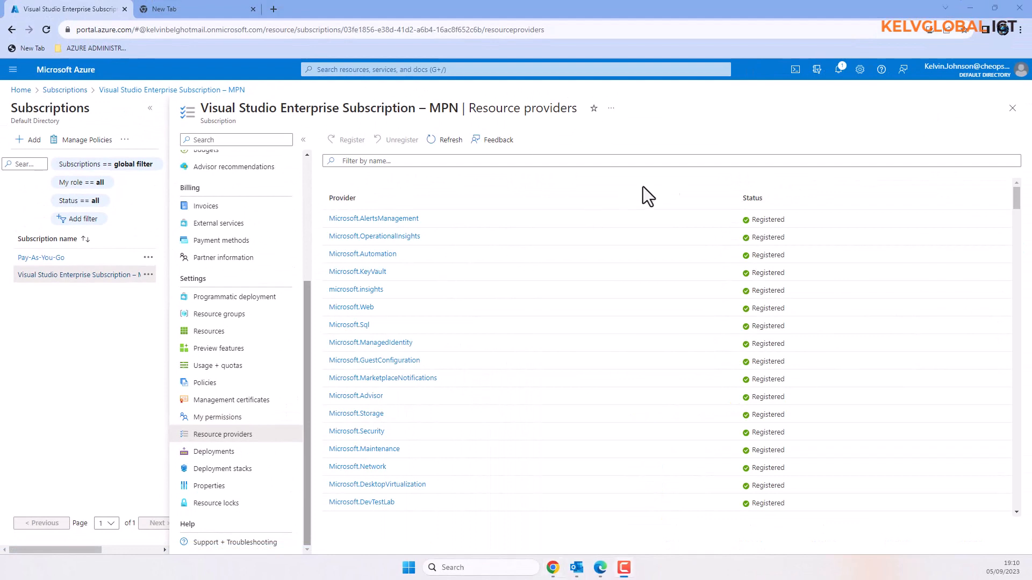
pyautogui.moveTo(437, 283)
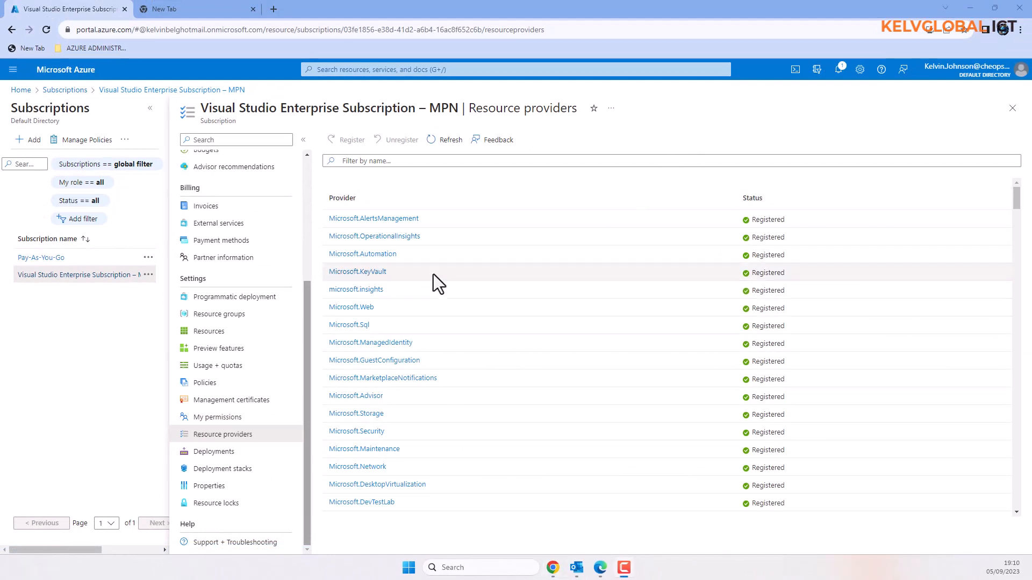
pyautogui.scroll(-3)
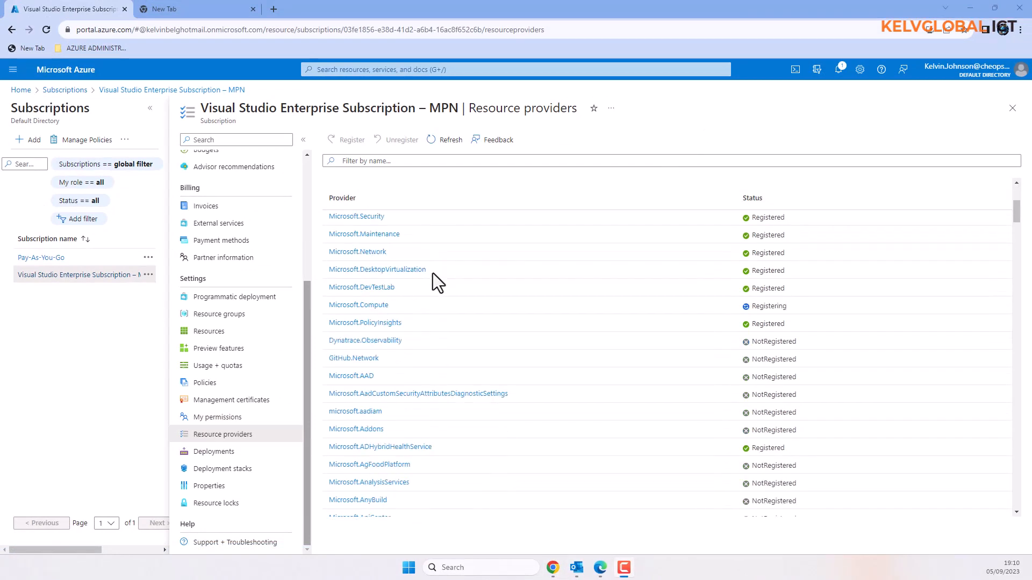
pyautogui.scroll(-3)
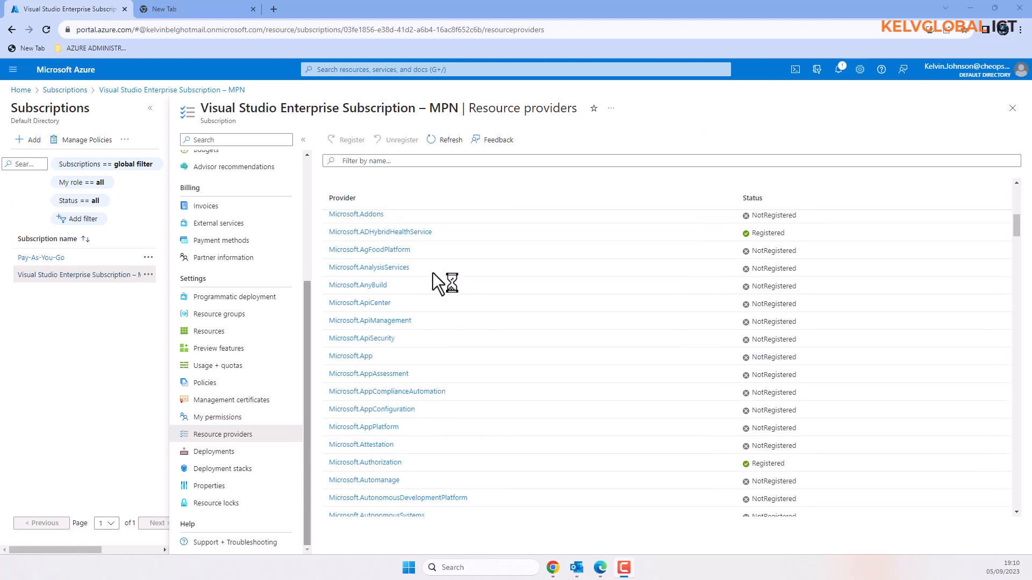
pyautogui.moveTo(415, 291)
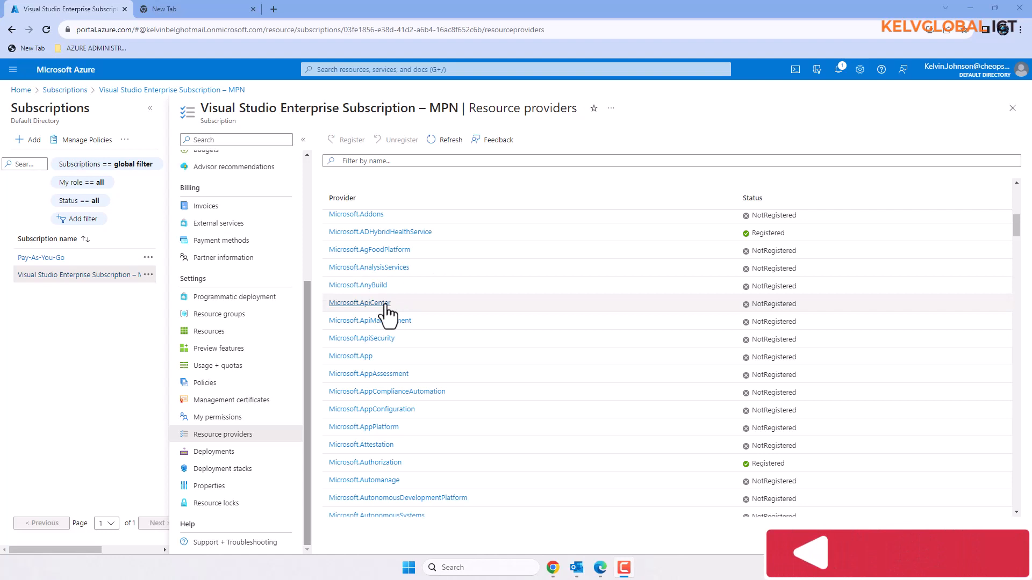
pyautogui.click(359, 303)
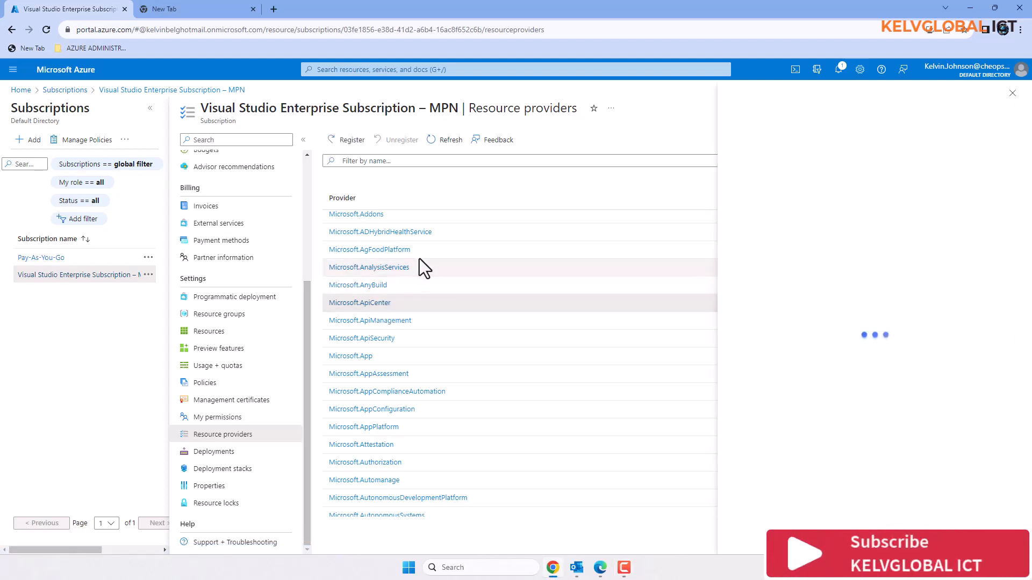
pyautogui.click(360, 302)
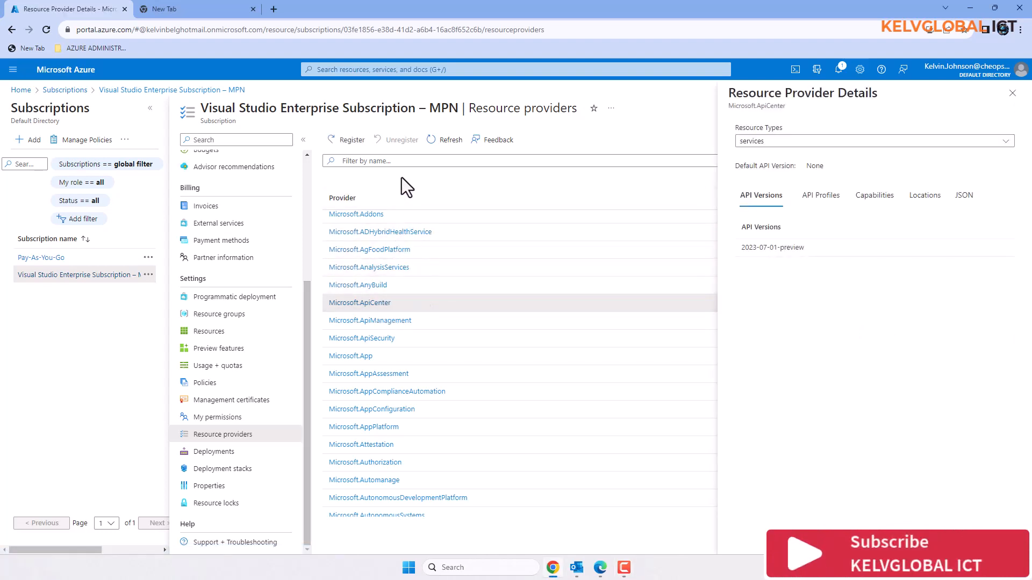